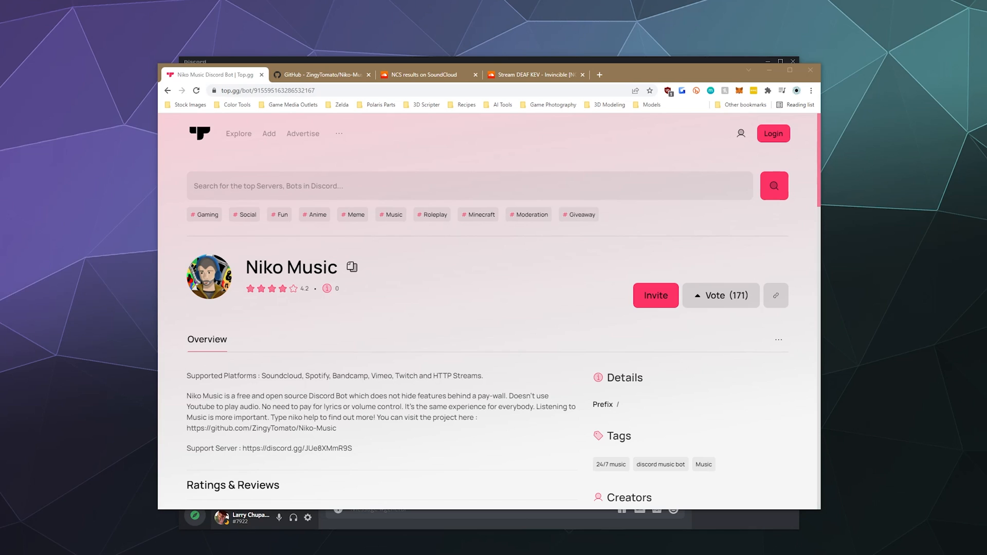
pyautogui.moveTo(208, 278)
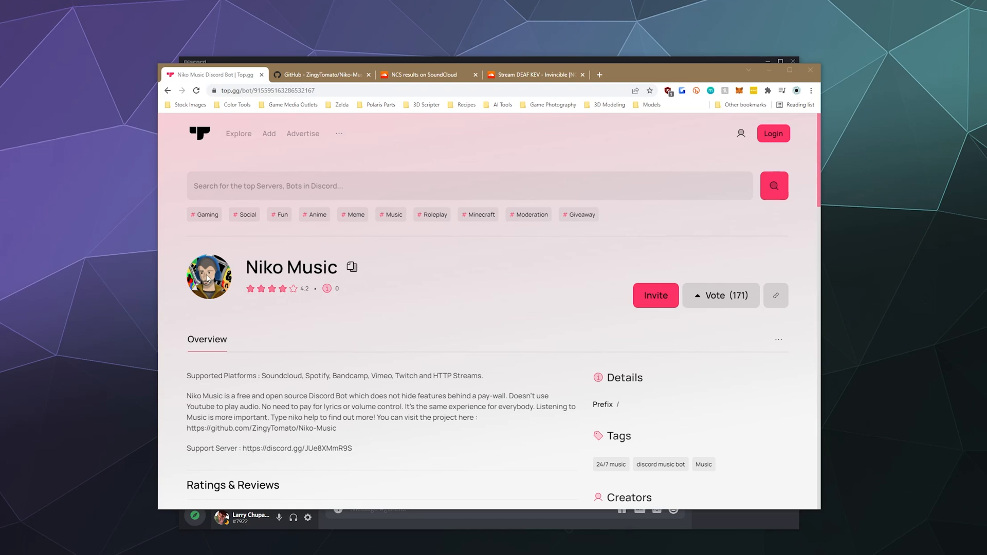
pyautogui.moveTo(288, 378)
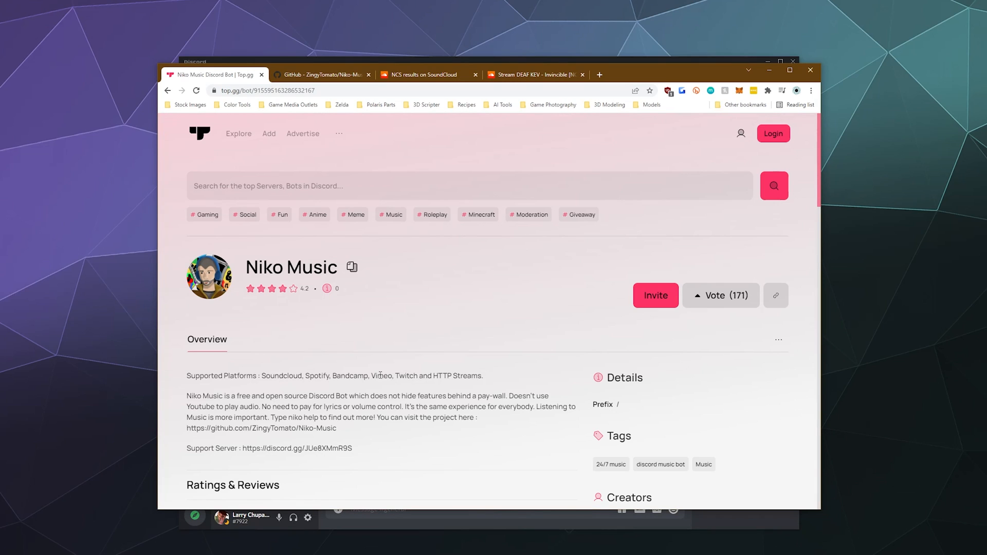
# Look over the Niko-Music GitHub repository and the bot's page before switching to Discord.
pyautogui.doubleClick(446, 375)
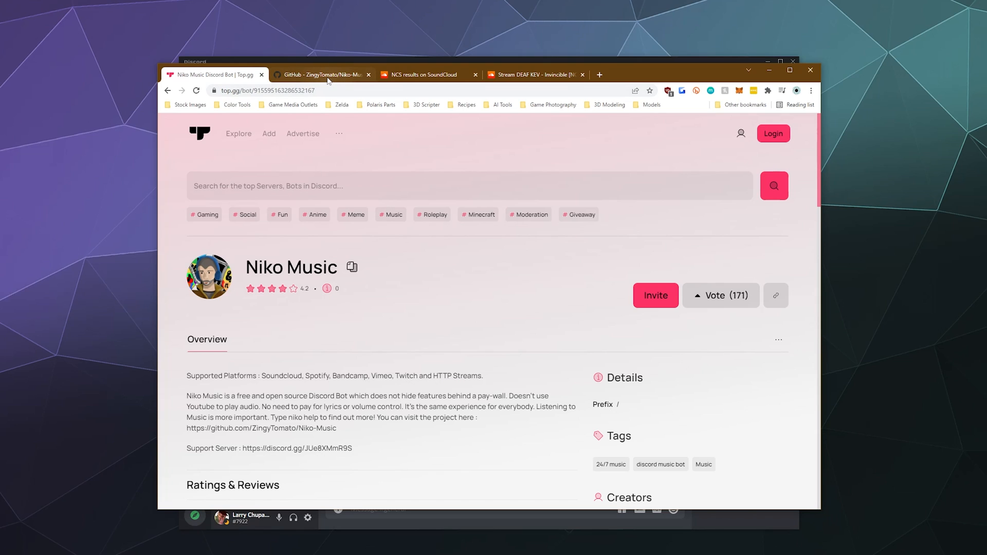
pyautogui.click(321, 74)
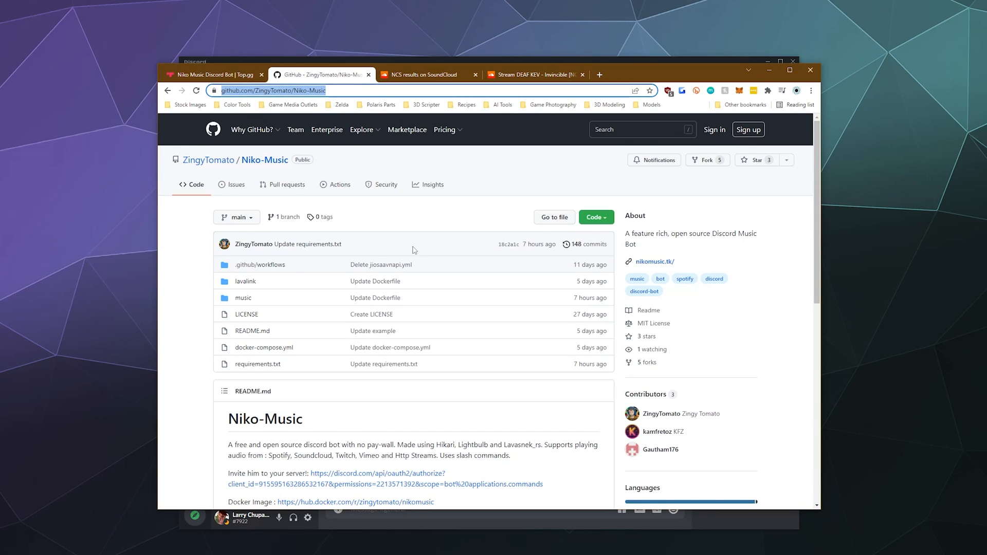
pyautogui.moveTo(149, 182)
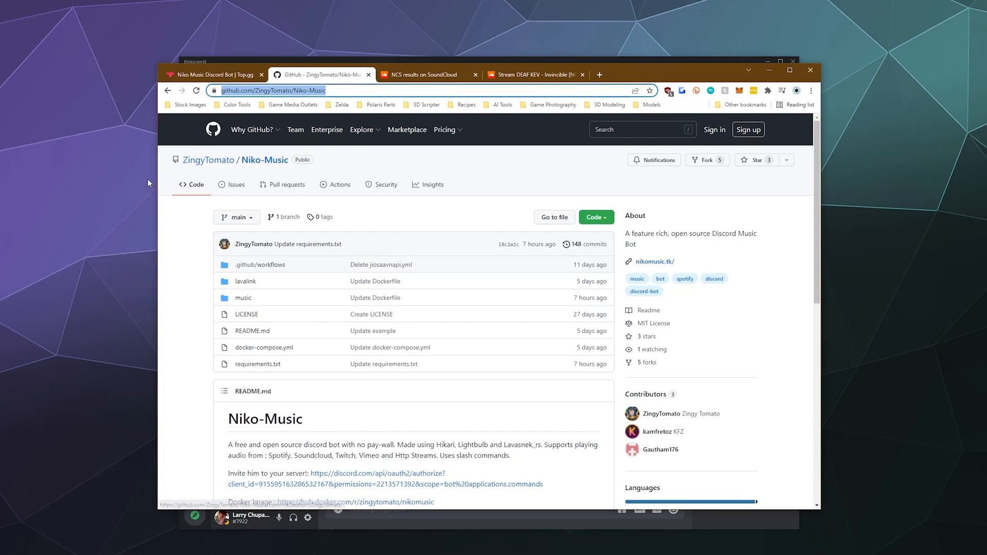
pyautogui.click(213, 74)
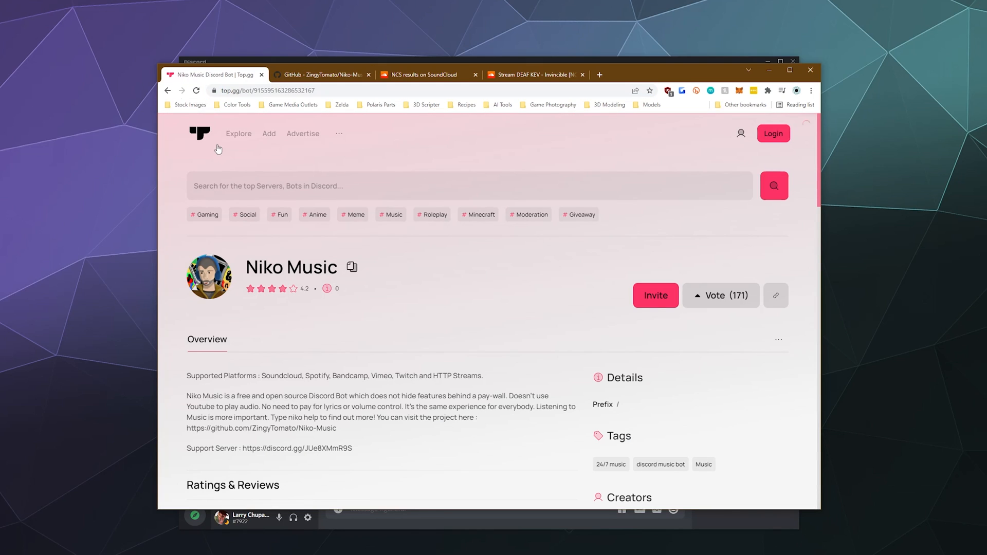
pyautogui.moveTo(529, 215)
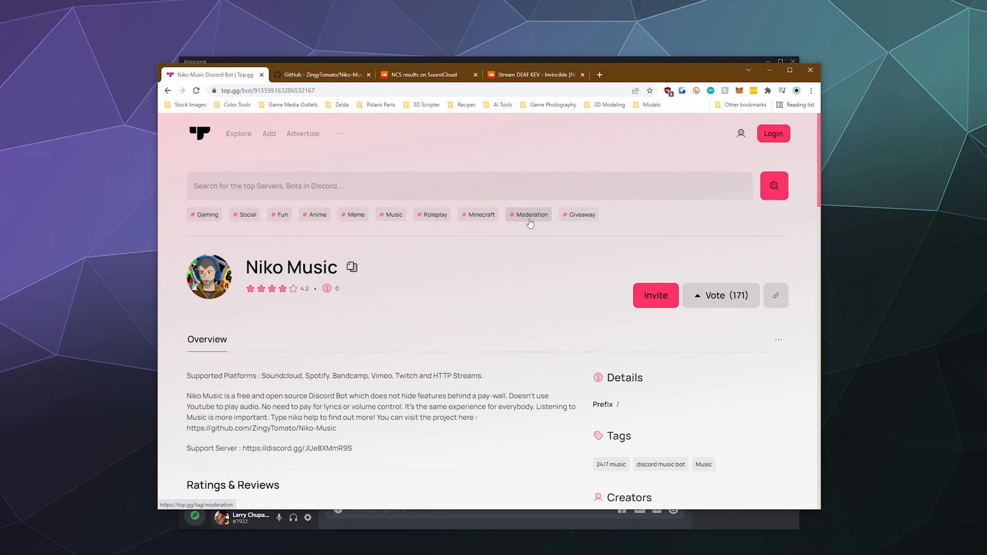
pyautogui.moveTo(654, 295)
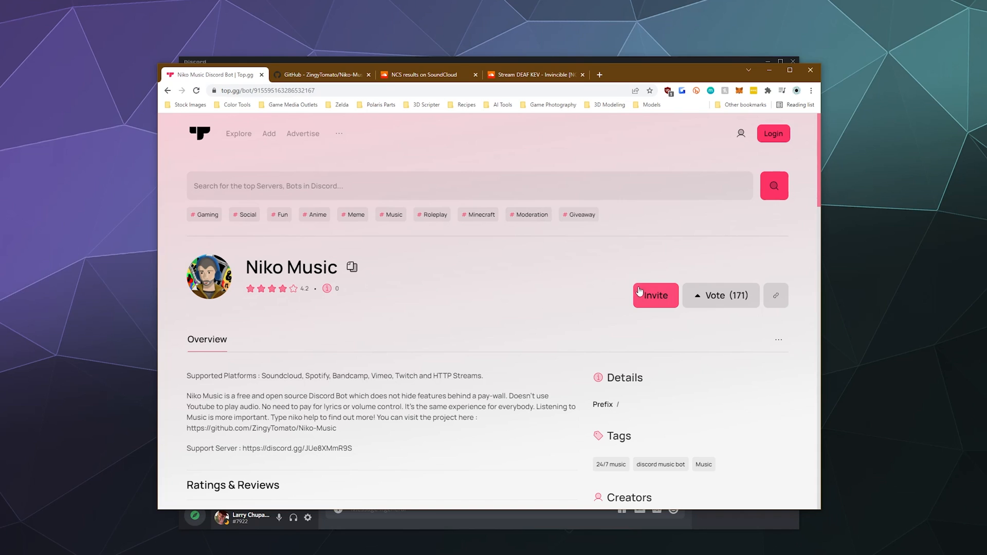
pyautogui.moveTo(448, 148)
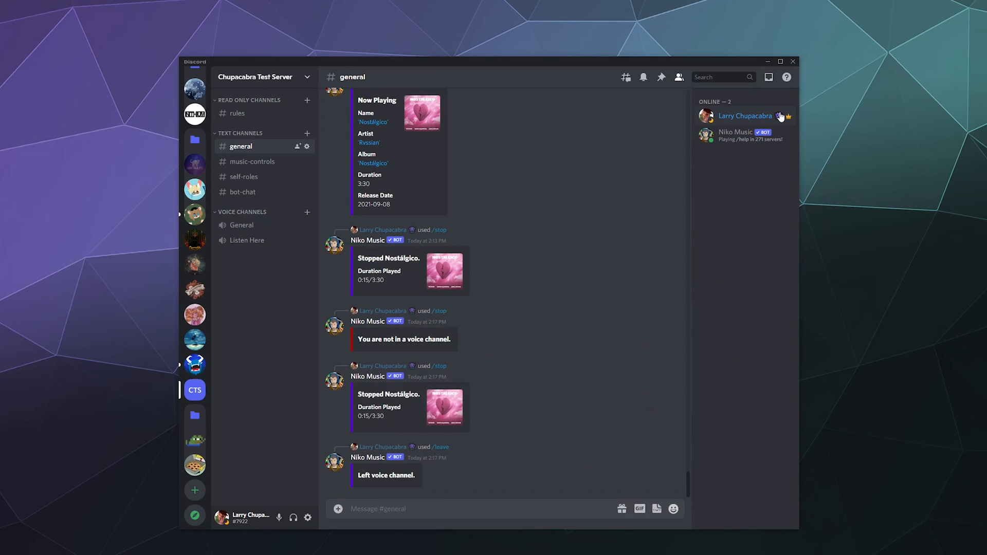
pyautogui.moveTo(724, 145)
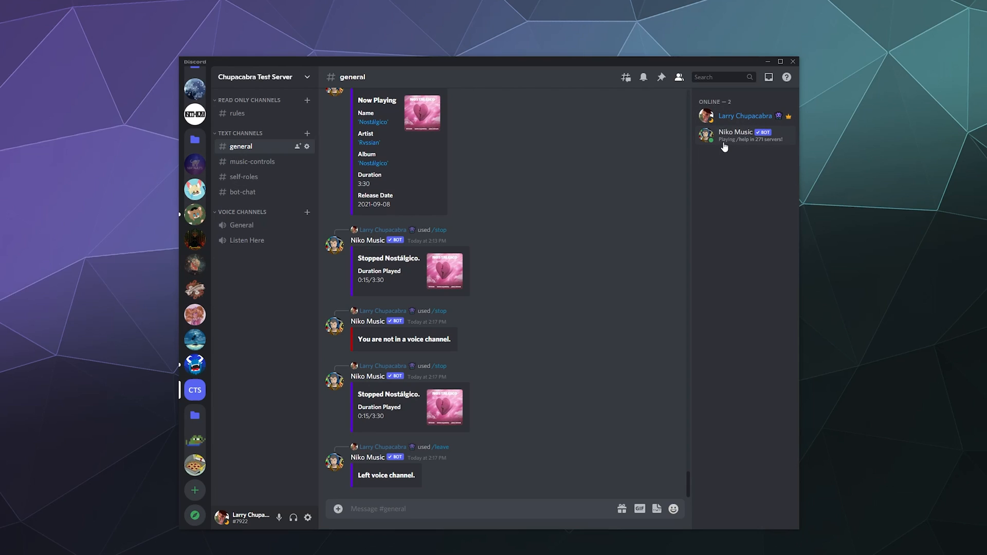
pyautogui.moveTo(741, 148)
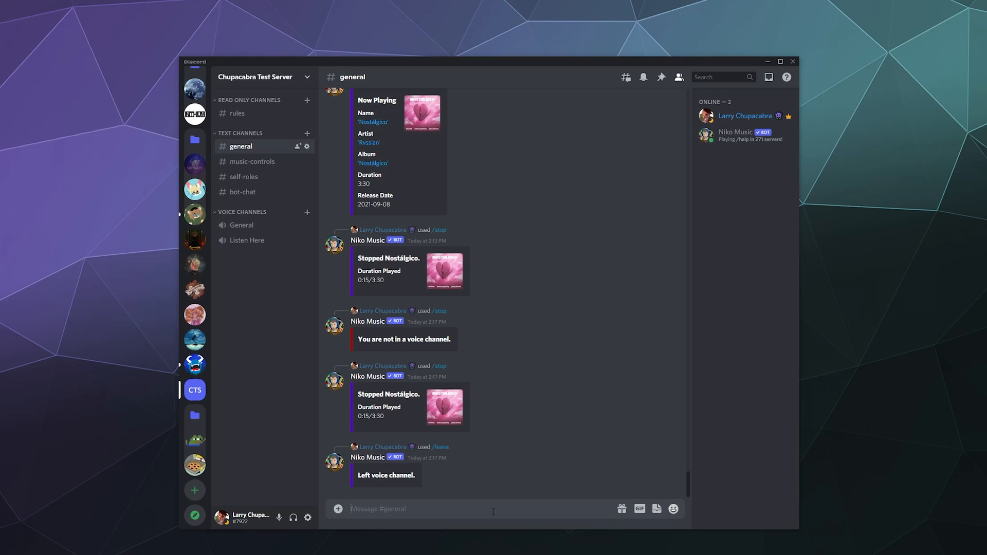
# Run /help in #general so Niko Music posts its Help Center command list.
pyautogui.write('/help')
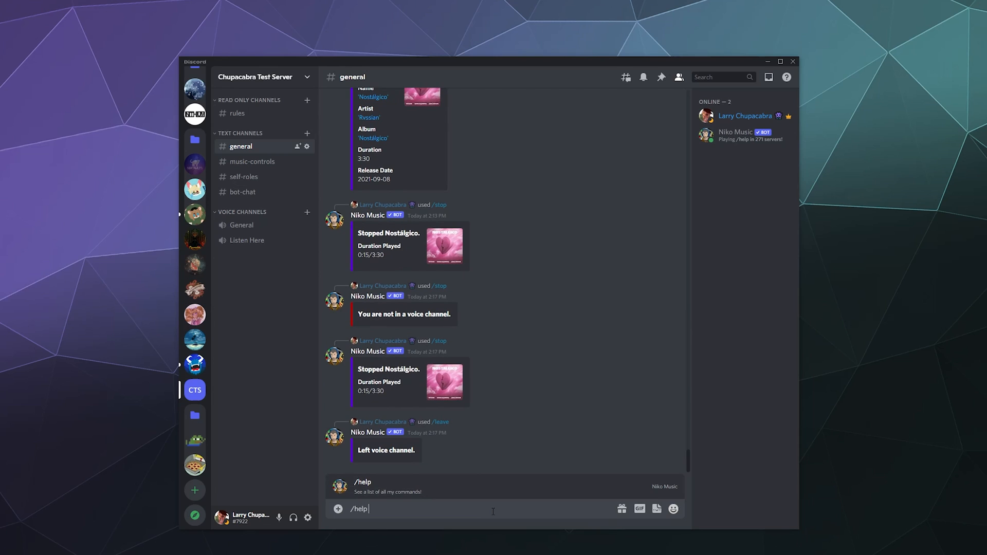
pyautogui.press('Return')
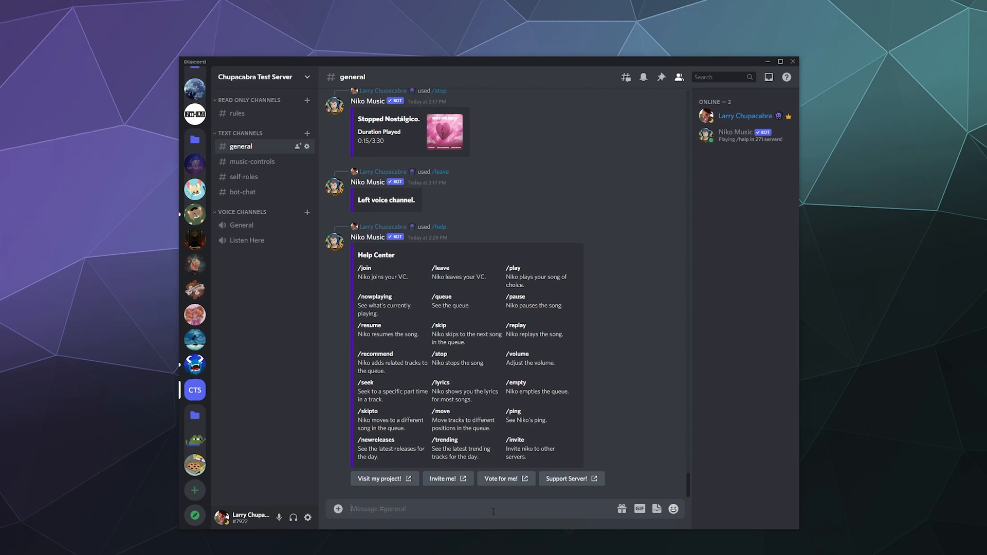
pyautogui.moveTo(462, 264)
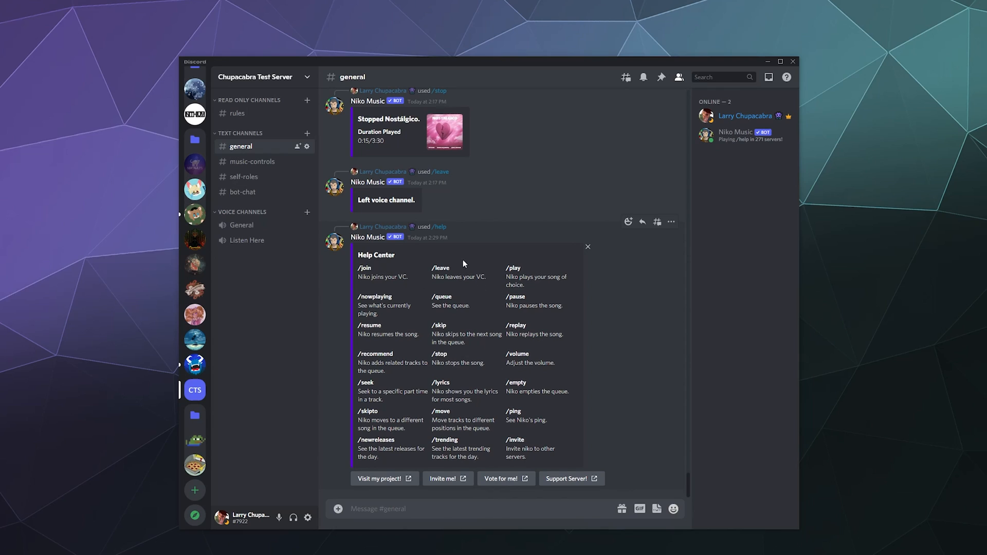
pyautogui.moveTo(512, 410)
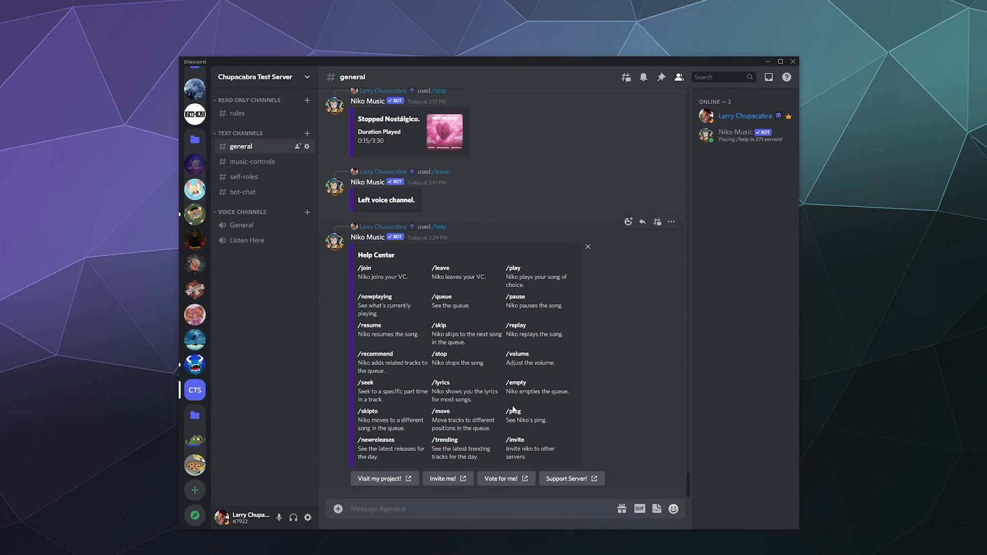
pyautogui.click(242, 225)
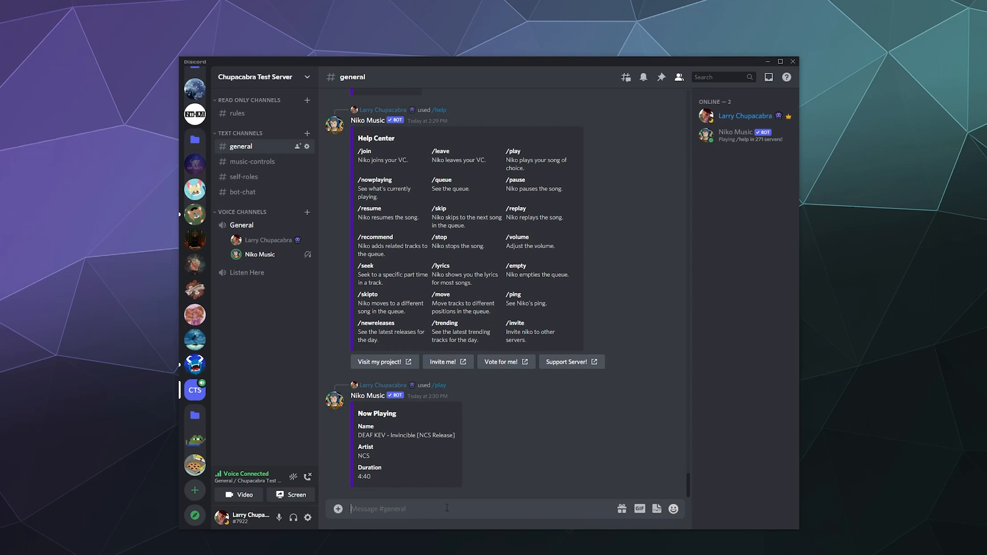
# Play DEAF KEV's Invincible [NCS Release] via /play, then /play again to queue Rvssian's Nostálgico.
pyautogui.write('/play song: NCS')
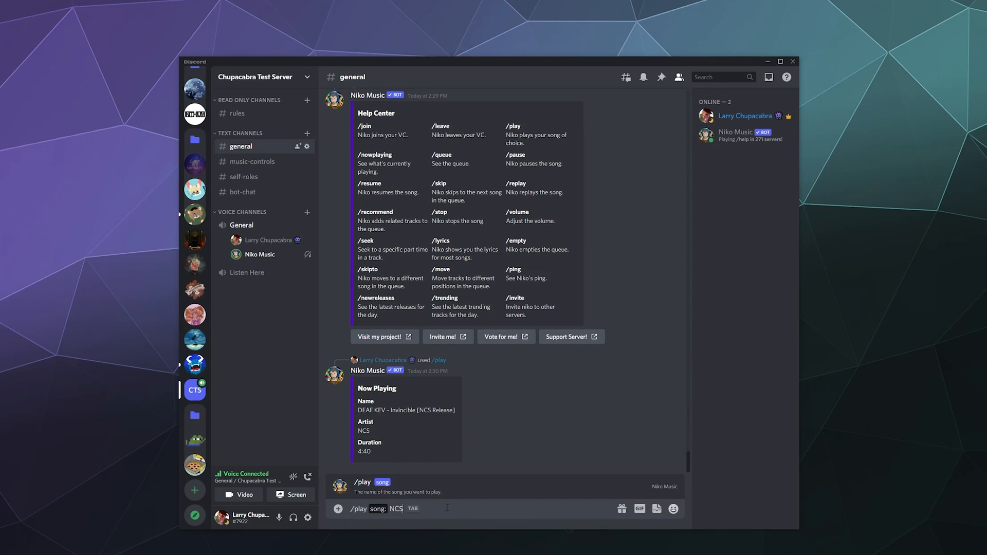
pyautogui.press('Return')
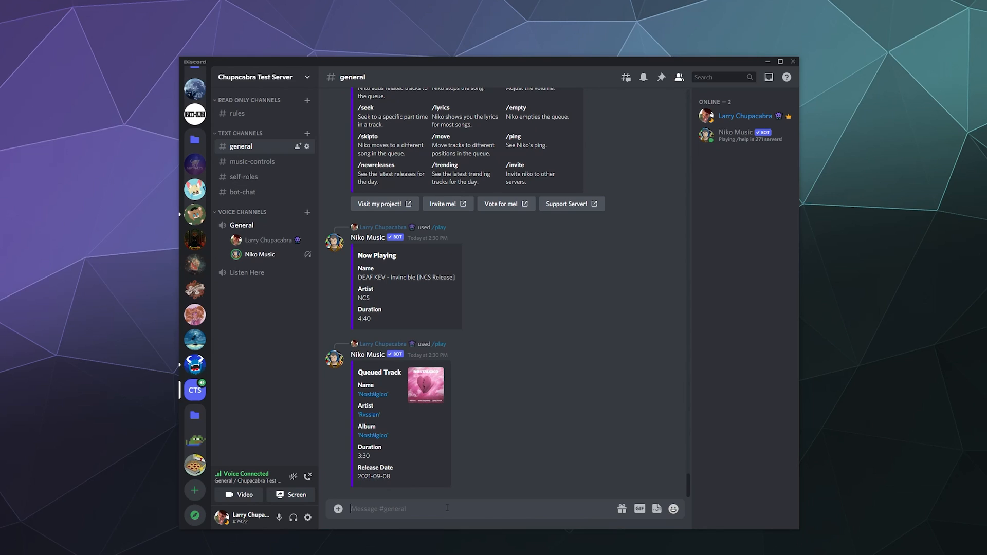
pyautogui.write('/')
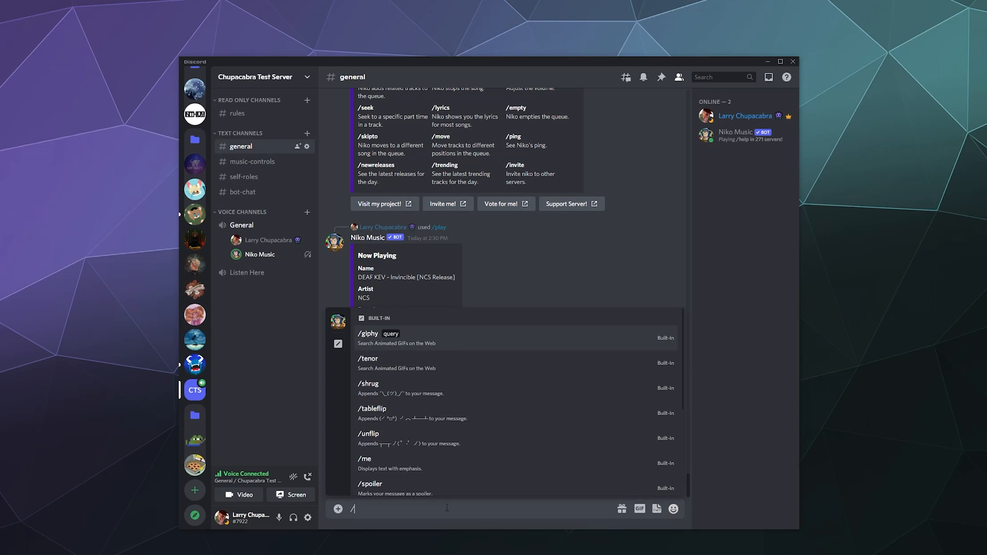
pyautogui.write('play')
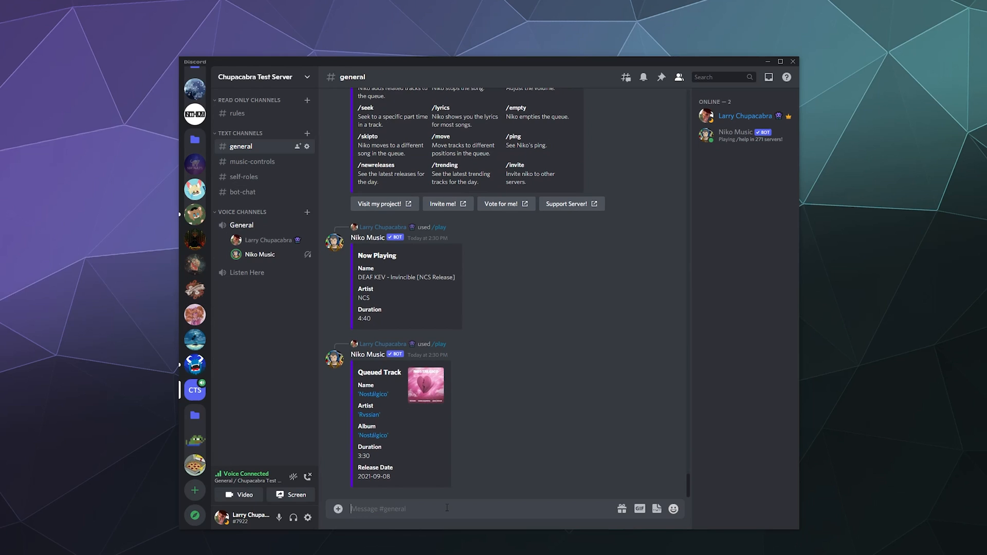
# Have Niko Music post today's trending tracks and queue Jaymes Young's Infinity.
pyautogui.write('/n')
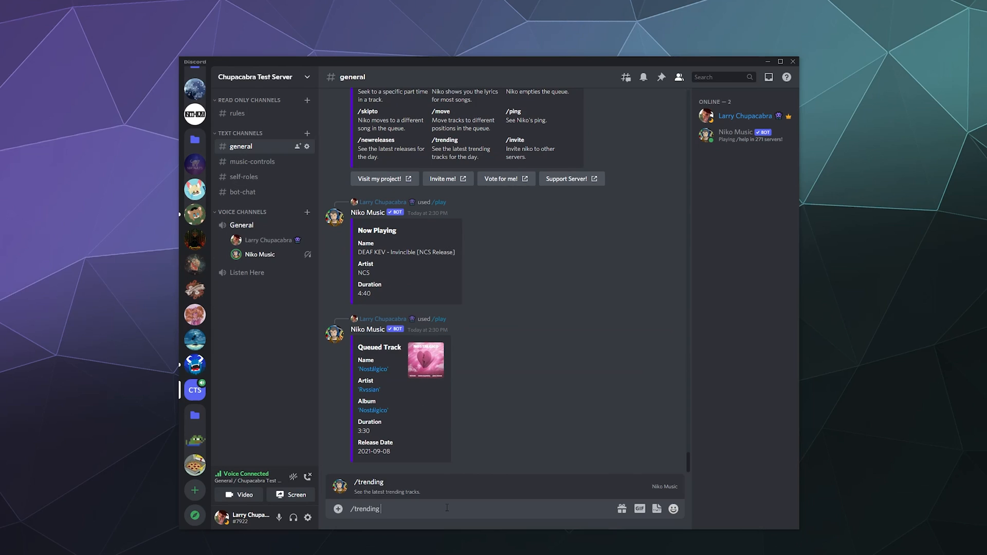
pyautogui.press('Return')
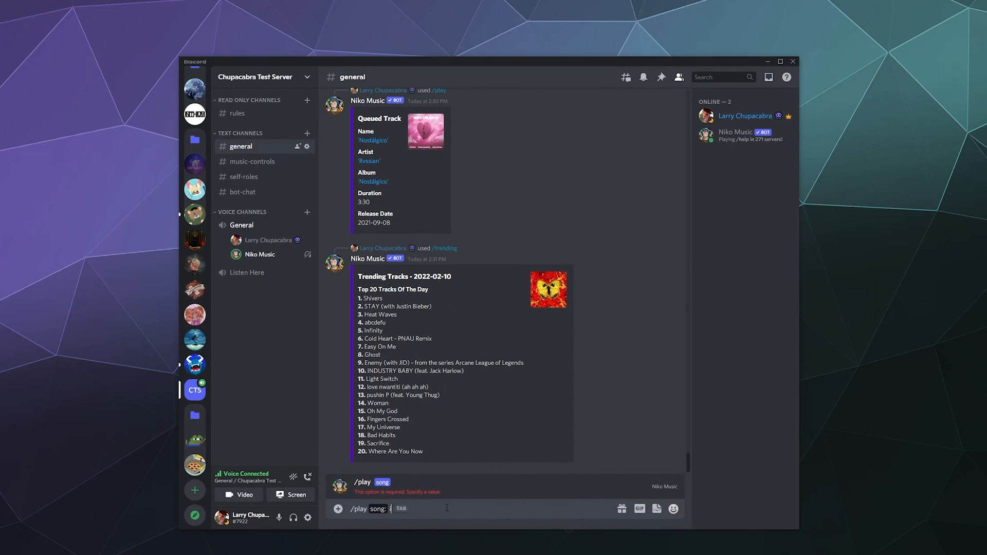
pyautogui.press('Return')
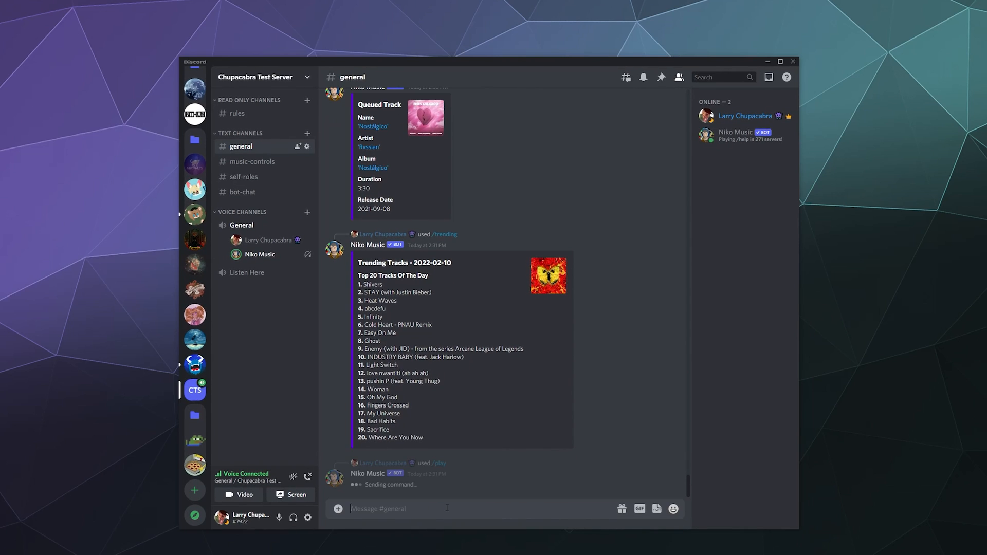
pyautogui.scroll(-3)
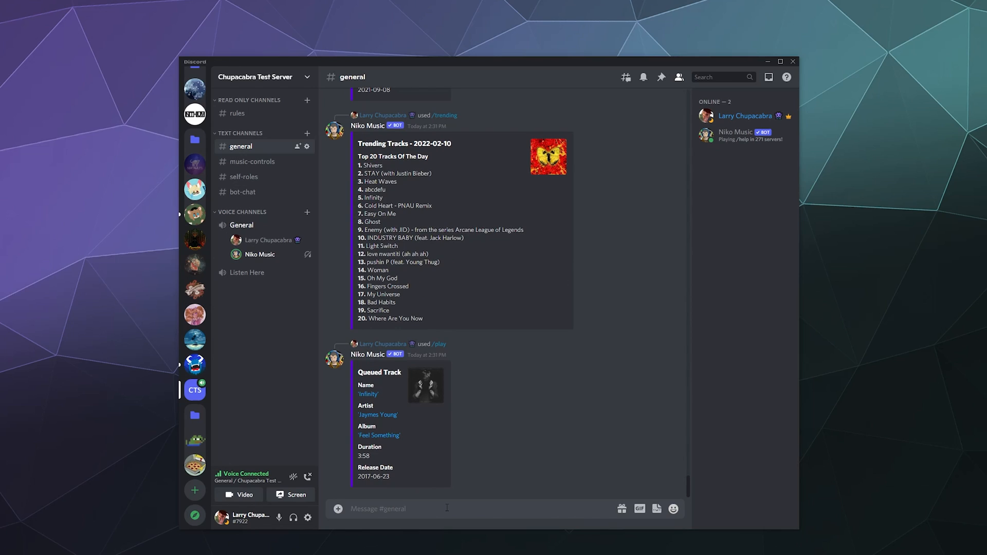
# Show the current two-song queue with /queue and review the bot's earlier replies.
pyautogui.write('/queue')
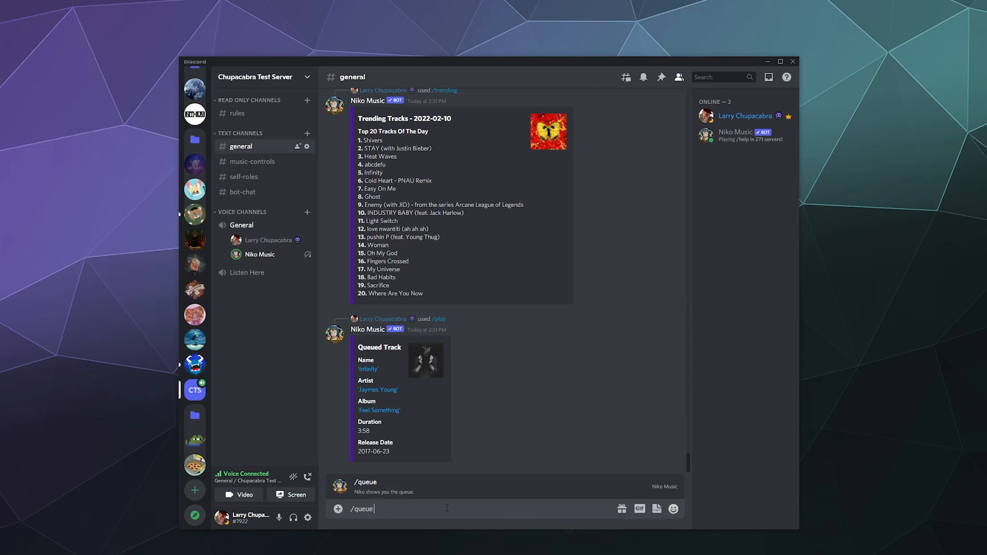
pyautogui.press('Return')
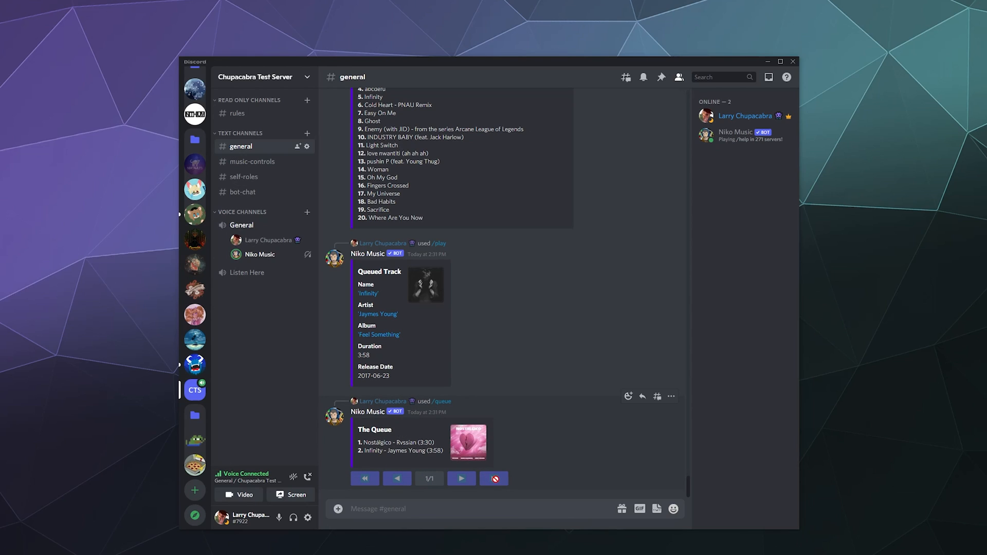
pyautogui.scroll(3)
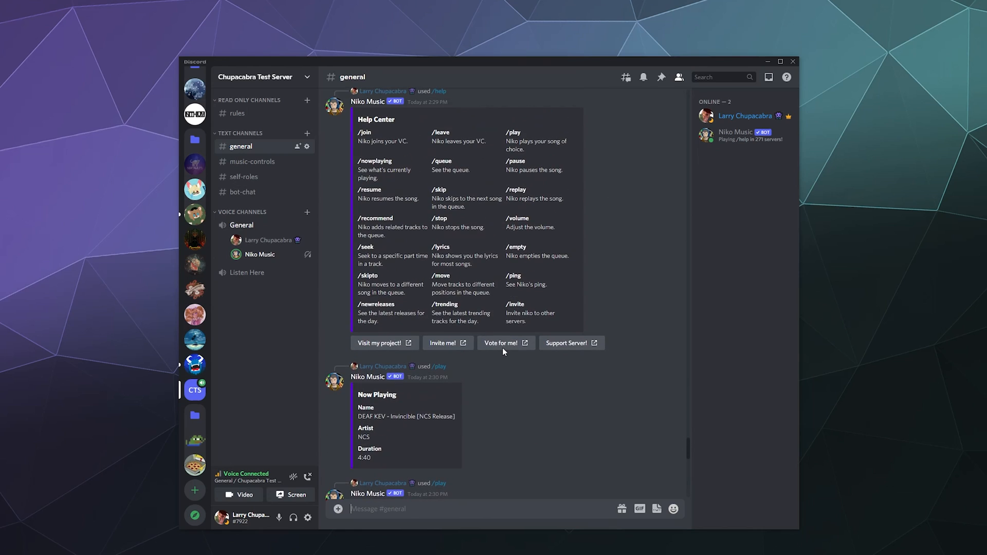
pyautogui.scroll(3)
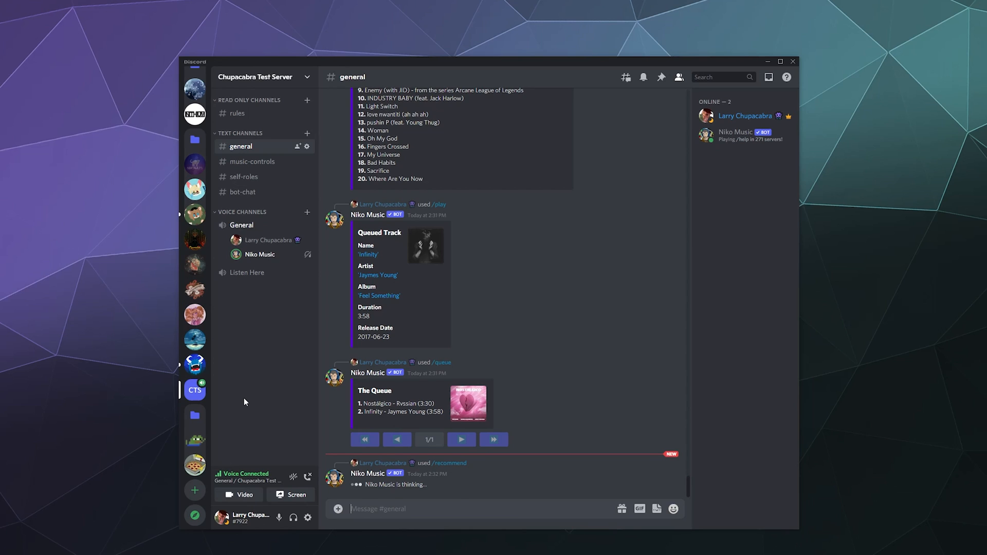
# Post the day's 20 new releases, then queue Red Hot Chili Peppers' Black Summer with /play.
pyautogui.write('/')
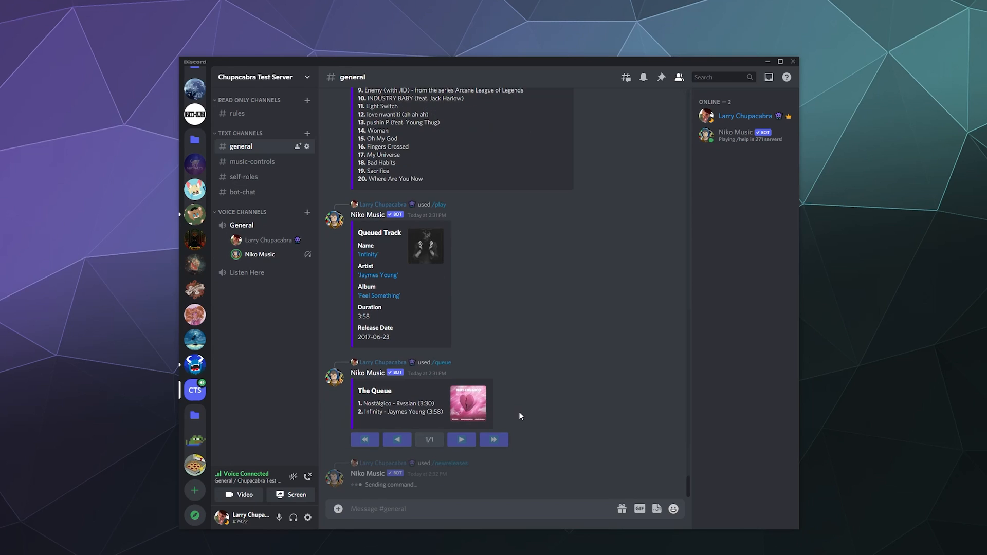
pyautogui.scroll(-3)
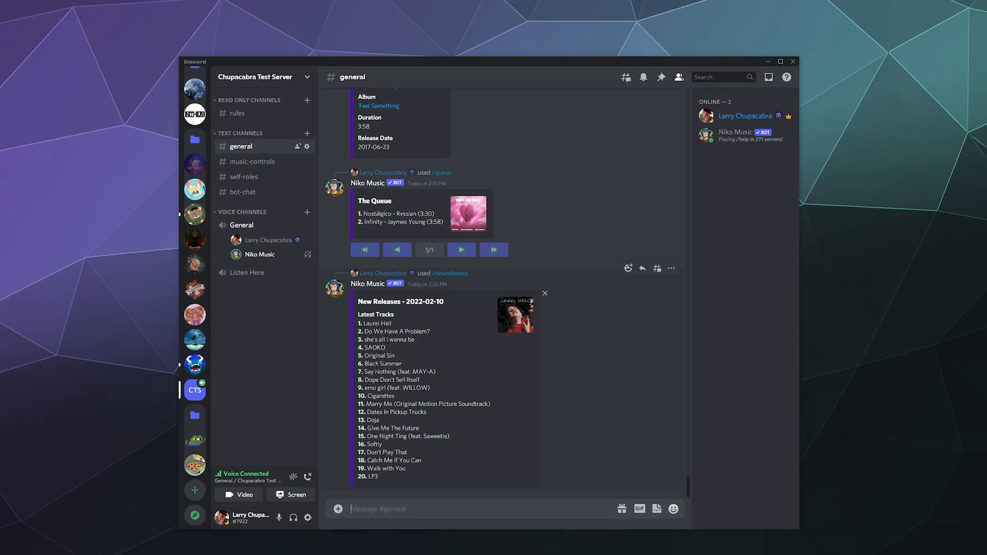
pyautogui.write('/play song:')
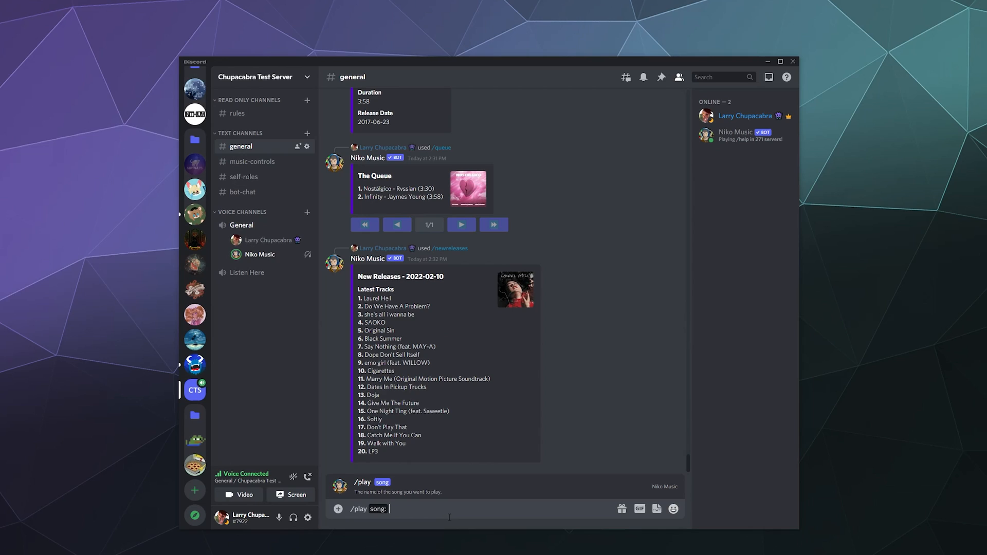
pyautogui.write('Black S')
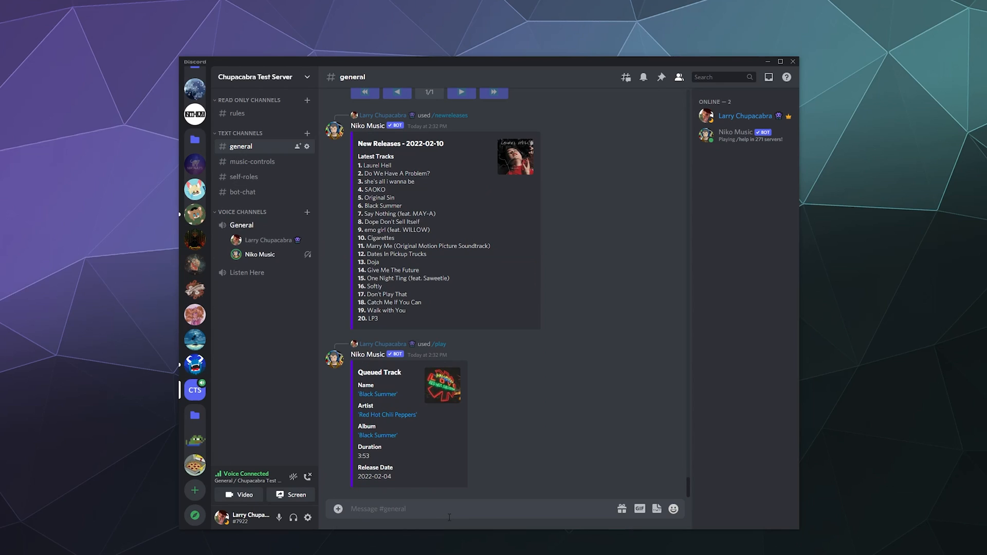
pyautogui.moveTo(497, 289)
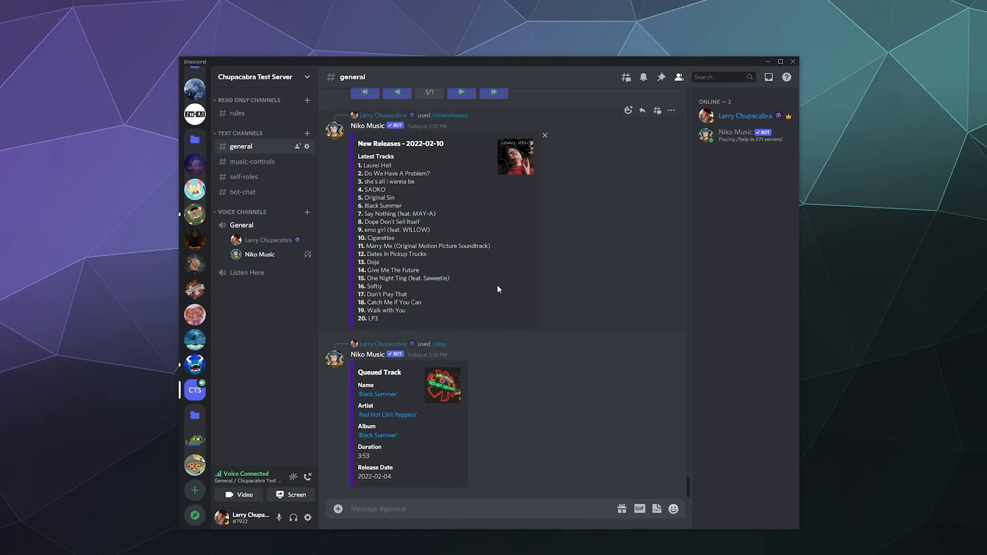
# Skip Invincible with /skip (retrying after a failed response), then show the Infinity and Black Summer queue.
pyautogui.write('/s')
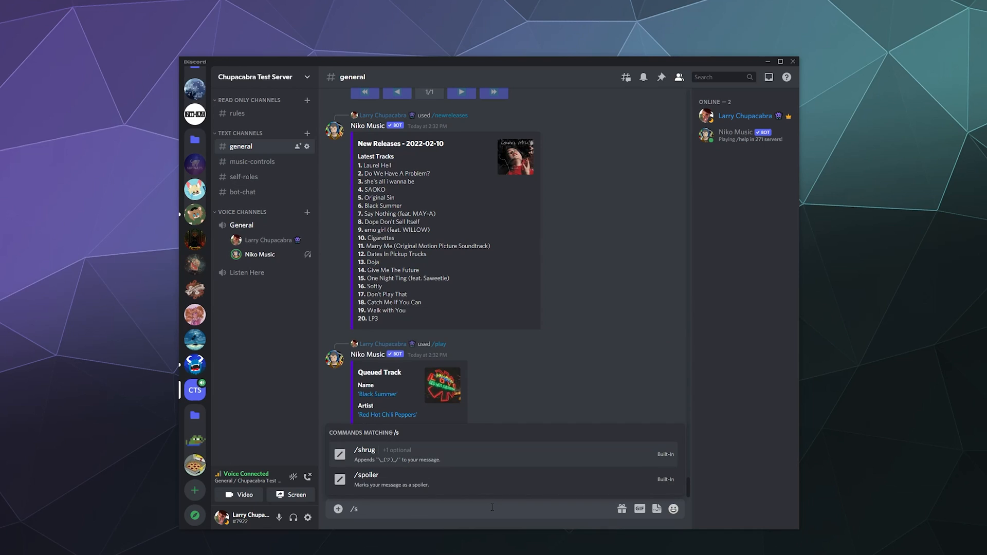
pyautogui.write('kip')
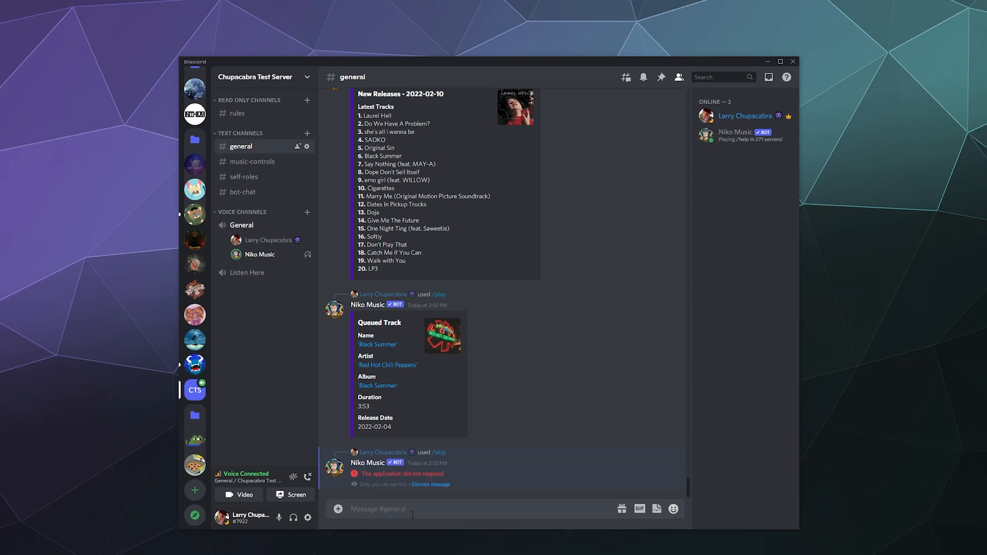
pyautogui.write('/skip')
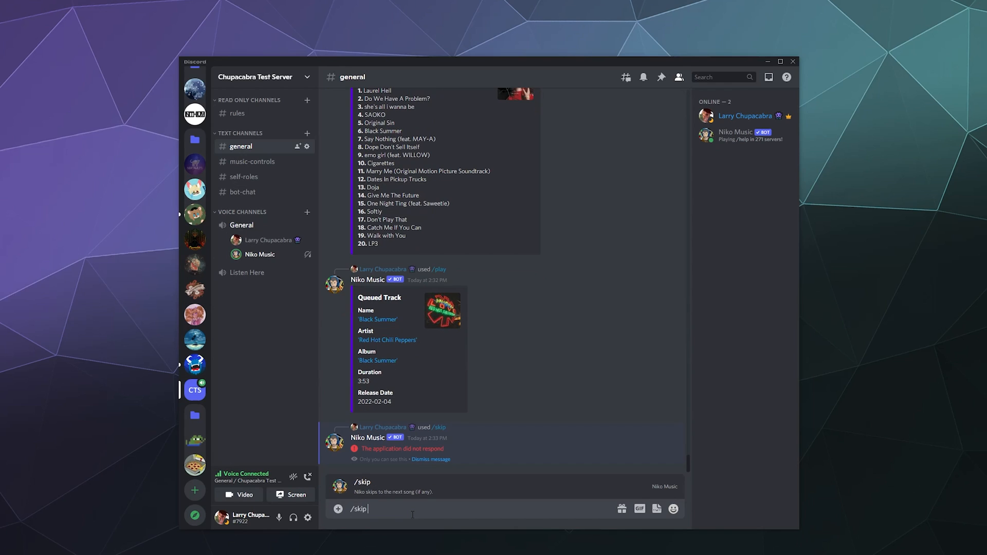
pyautogui.press('Return')
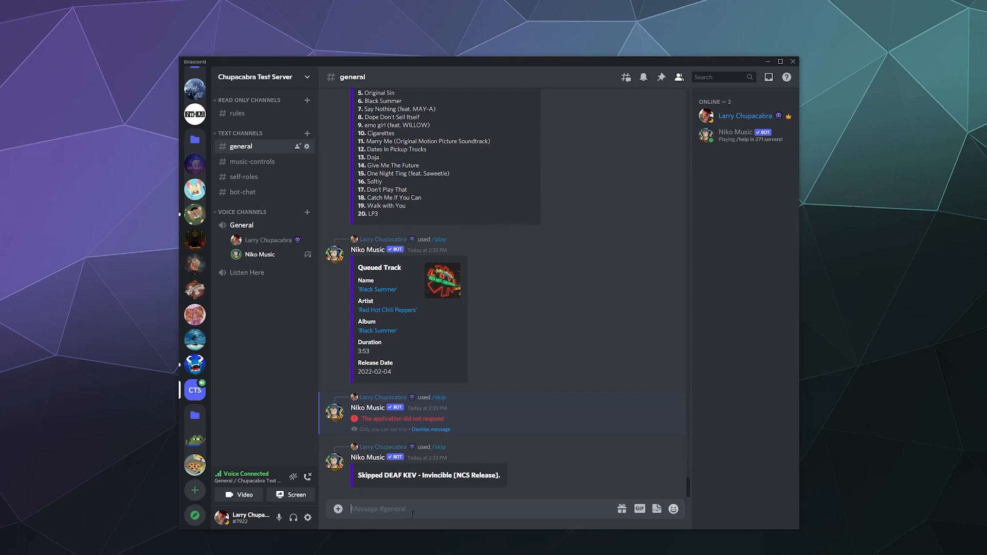
pyautogui.moveTo(449, 317)
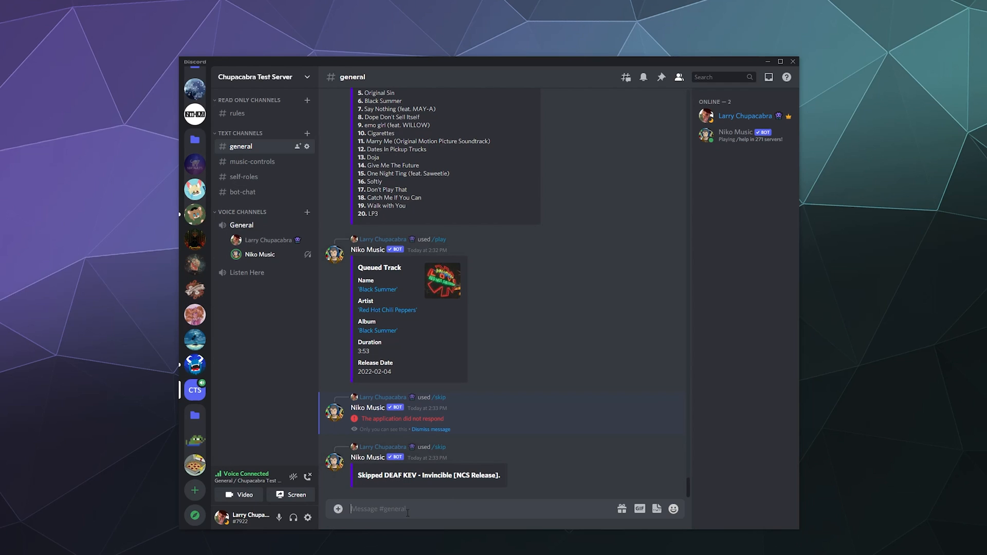
pyautogui.write('/que')
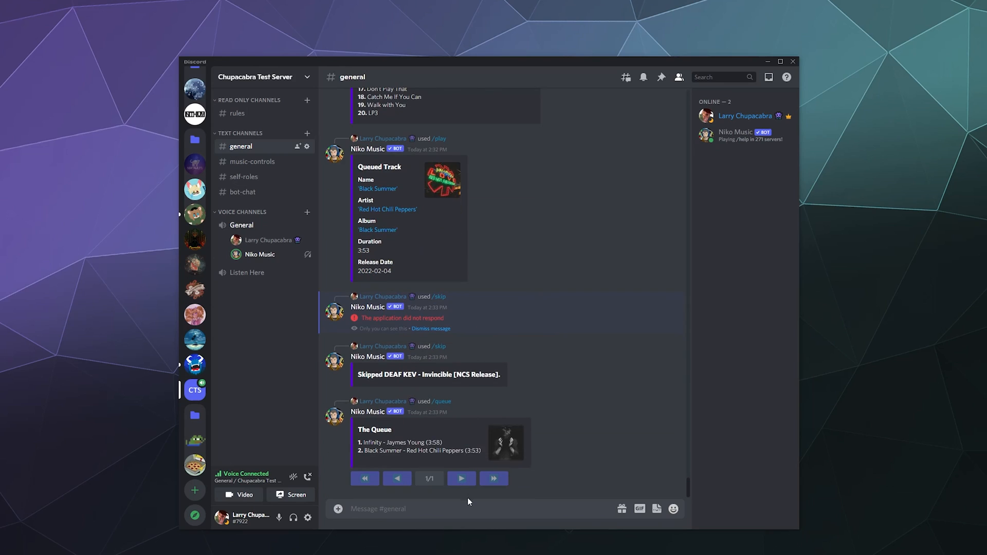
# Run /nowplaying to show Rvssian's Nostálgico playing, 25 seconds into 3:30.
pyautogui.write('/no')
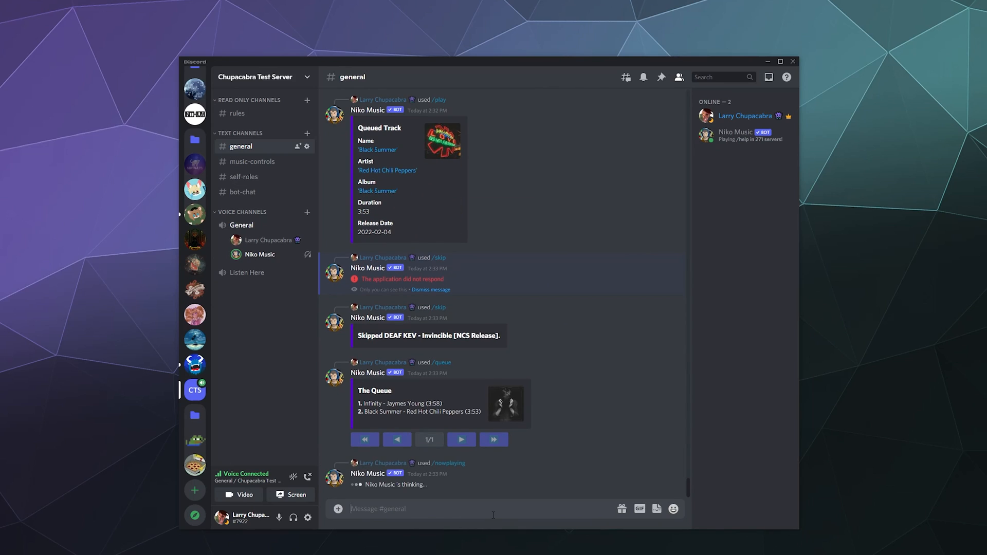
pyautogui.scroll(-3)
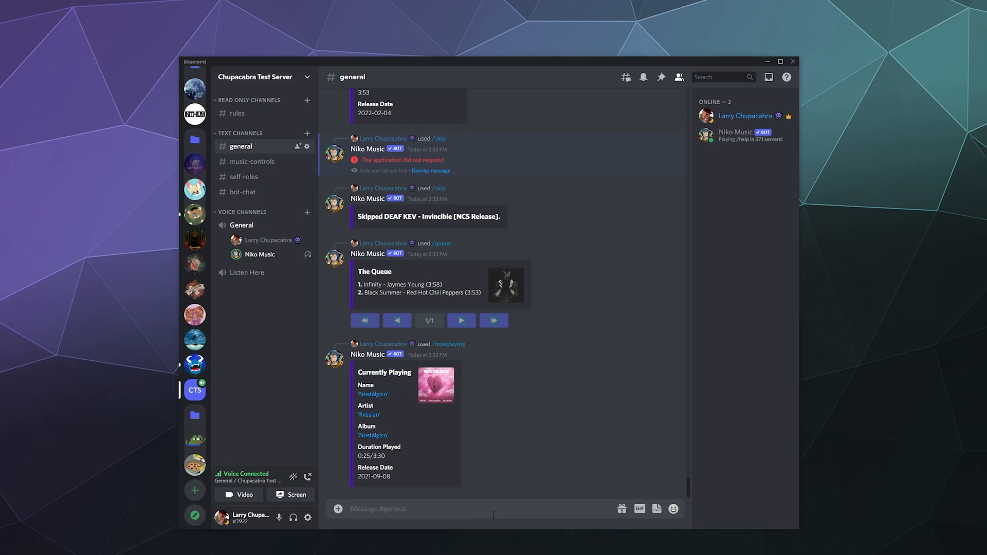
pyautogui.write('/')
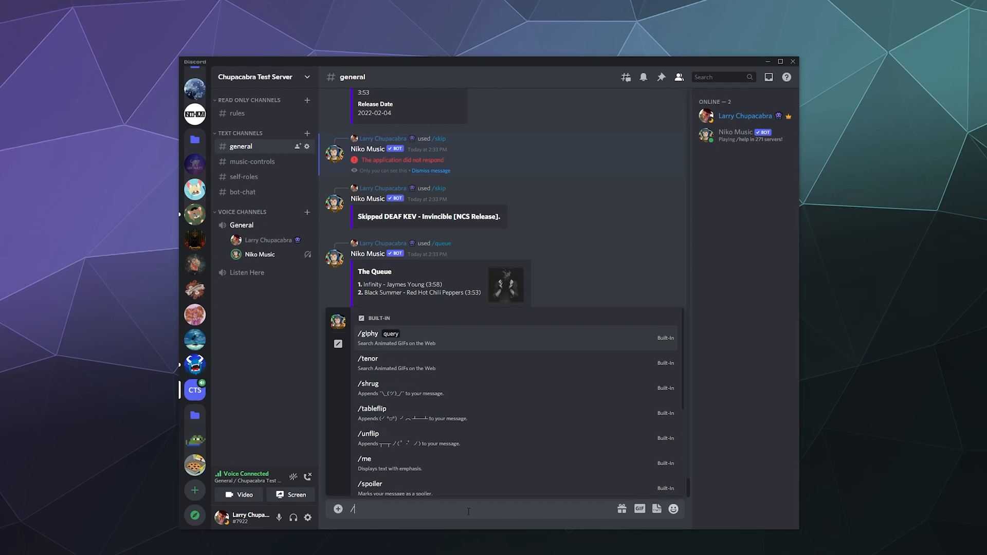
# Pause then stop Nostálgico at 0:52, and have Niko Music leave the voice channel via /leave.
pyautogui.write('pause')
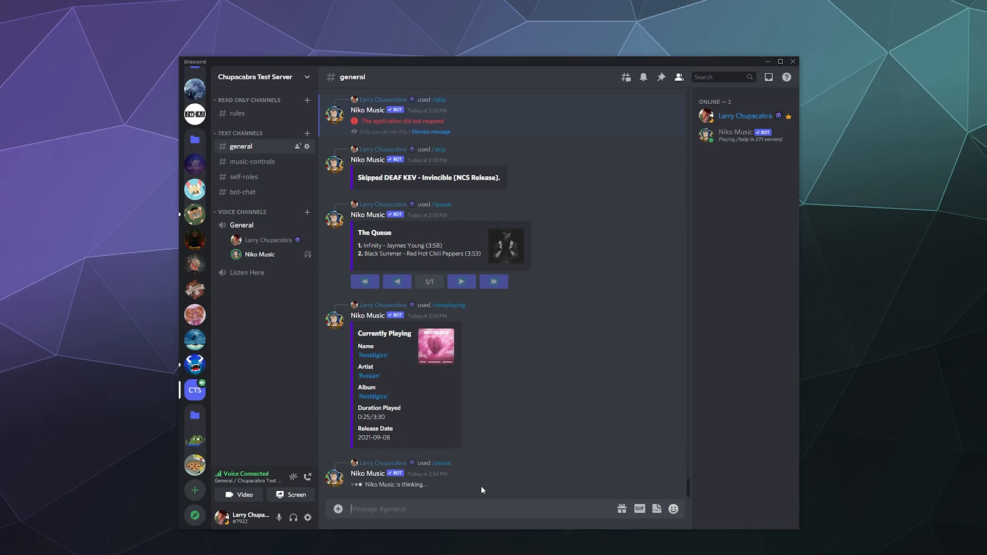
pyautogui.write('/stop')
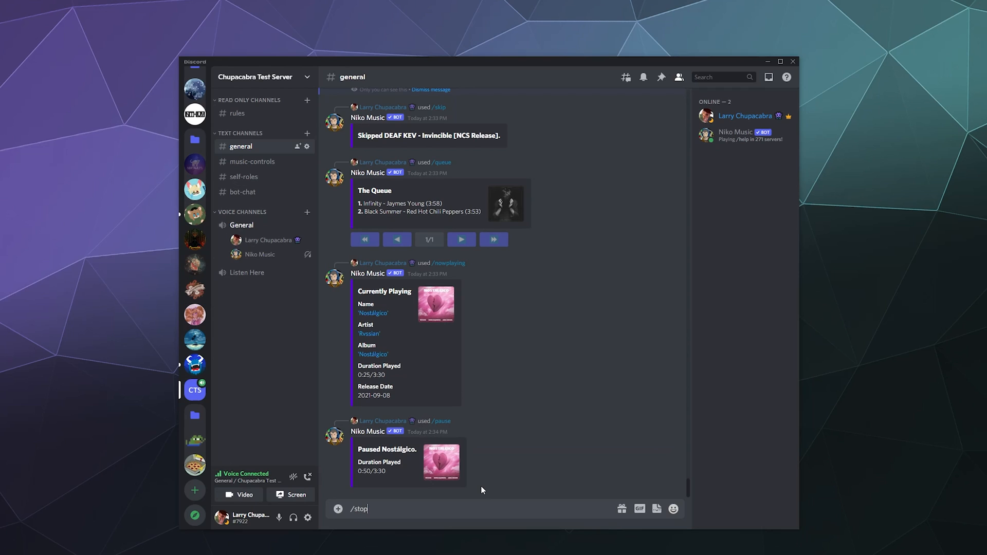
pyautogui.press('Return')
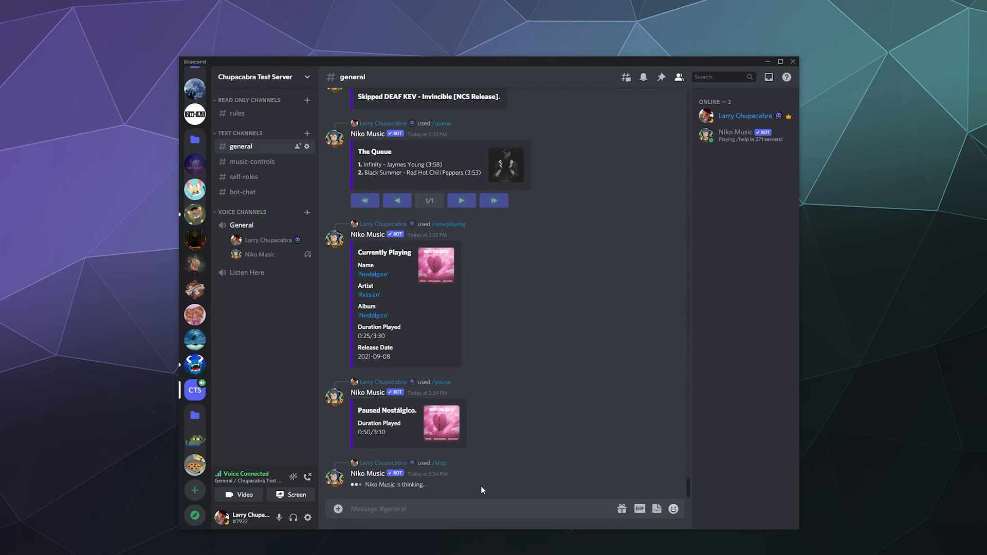
pyautogui.write('/leav')
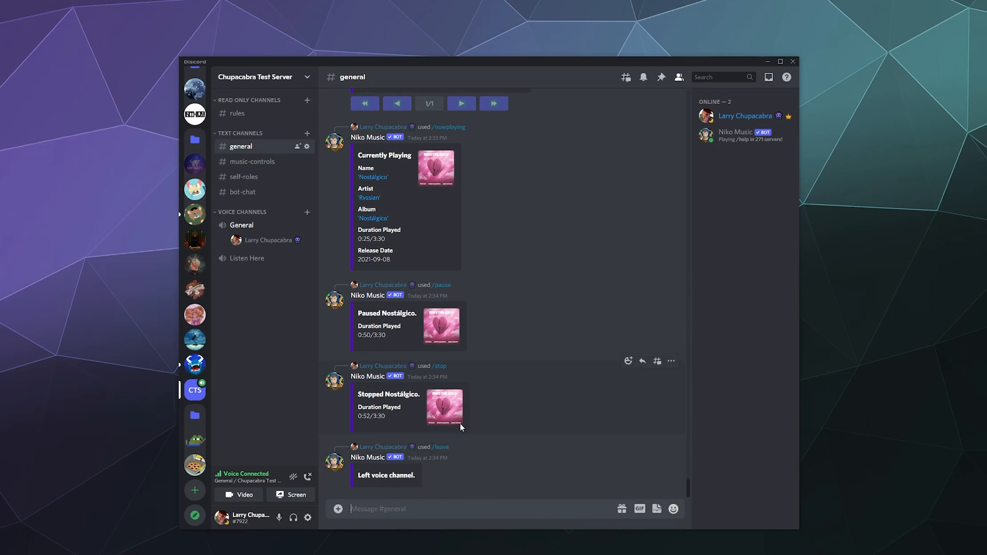
pyautogui.scroll(3)
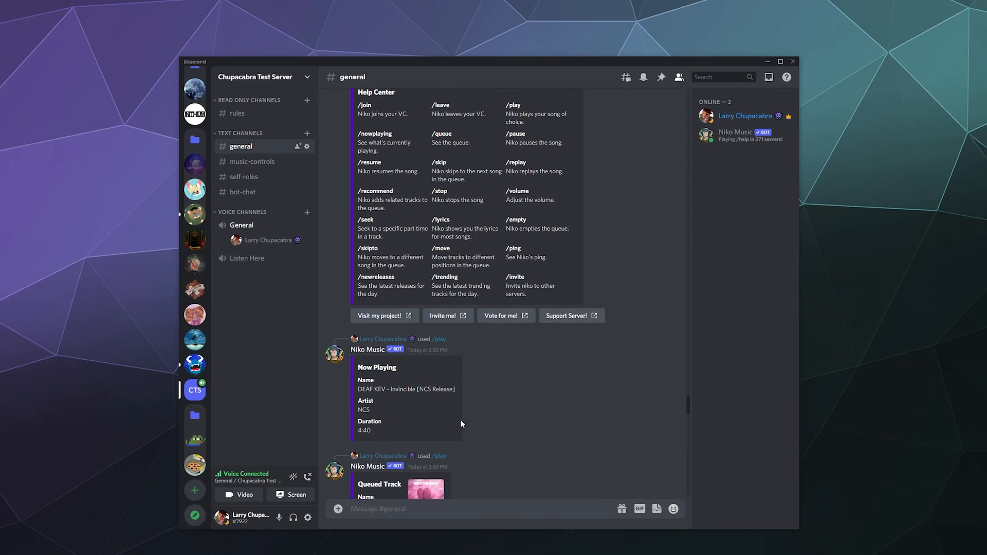
pyautogui.scroll(3)
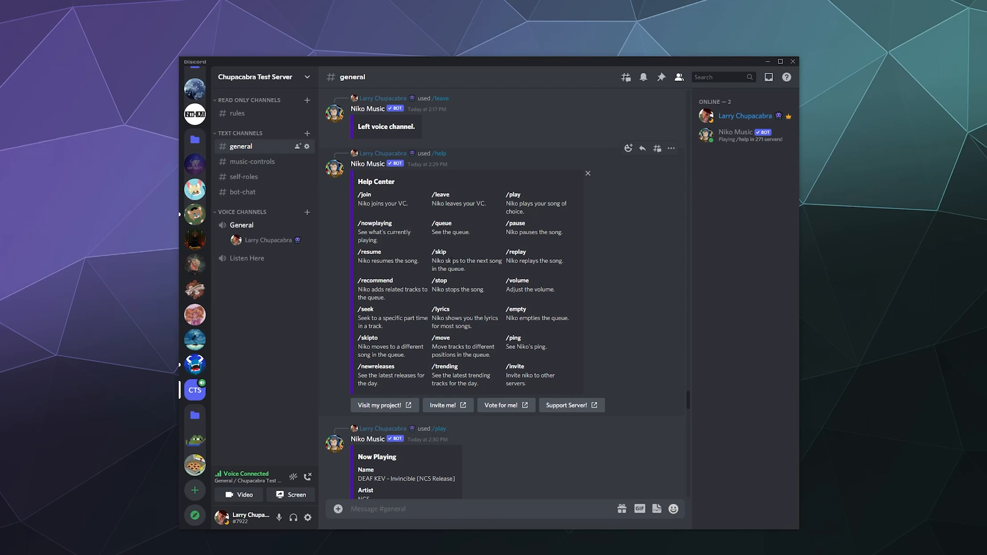
pyautogui.moveTo(418, 207)
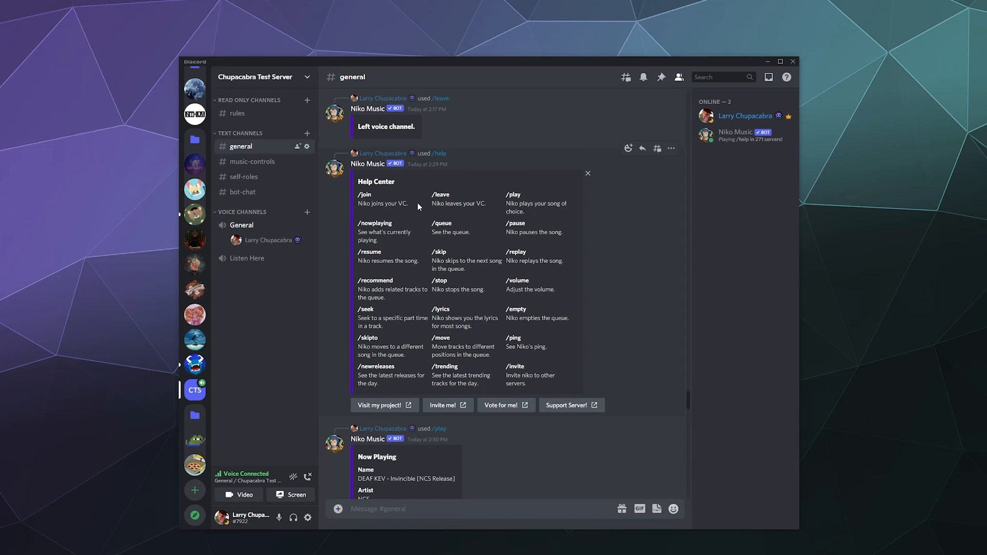
pyautogui.scroll(-3)
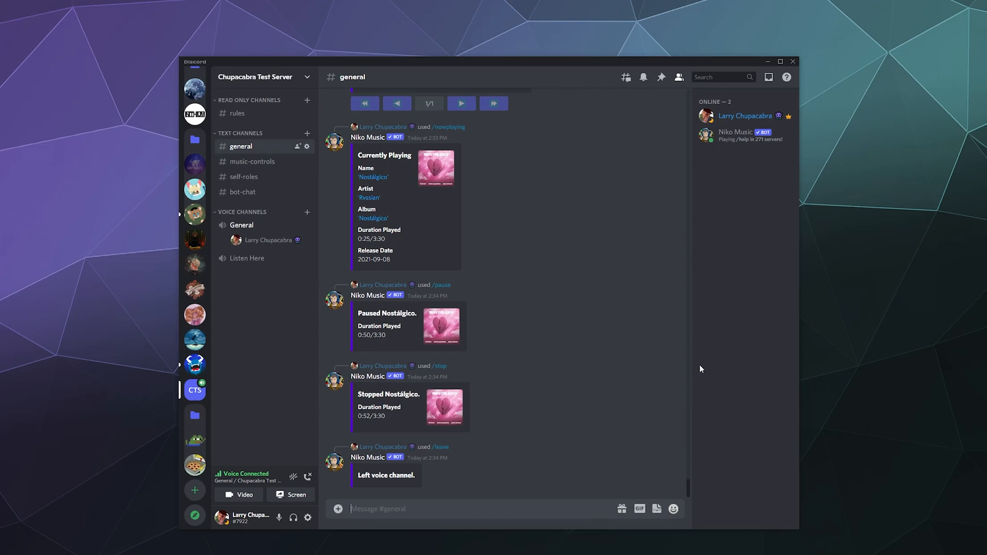
pyautogui.moveTo(650, 327)
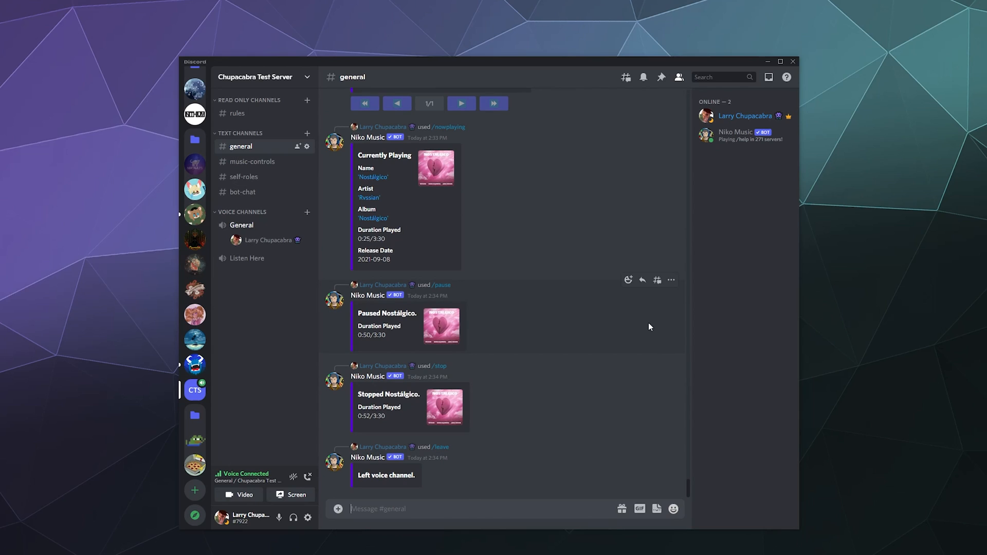